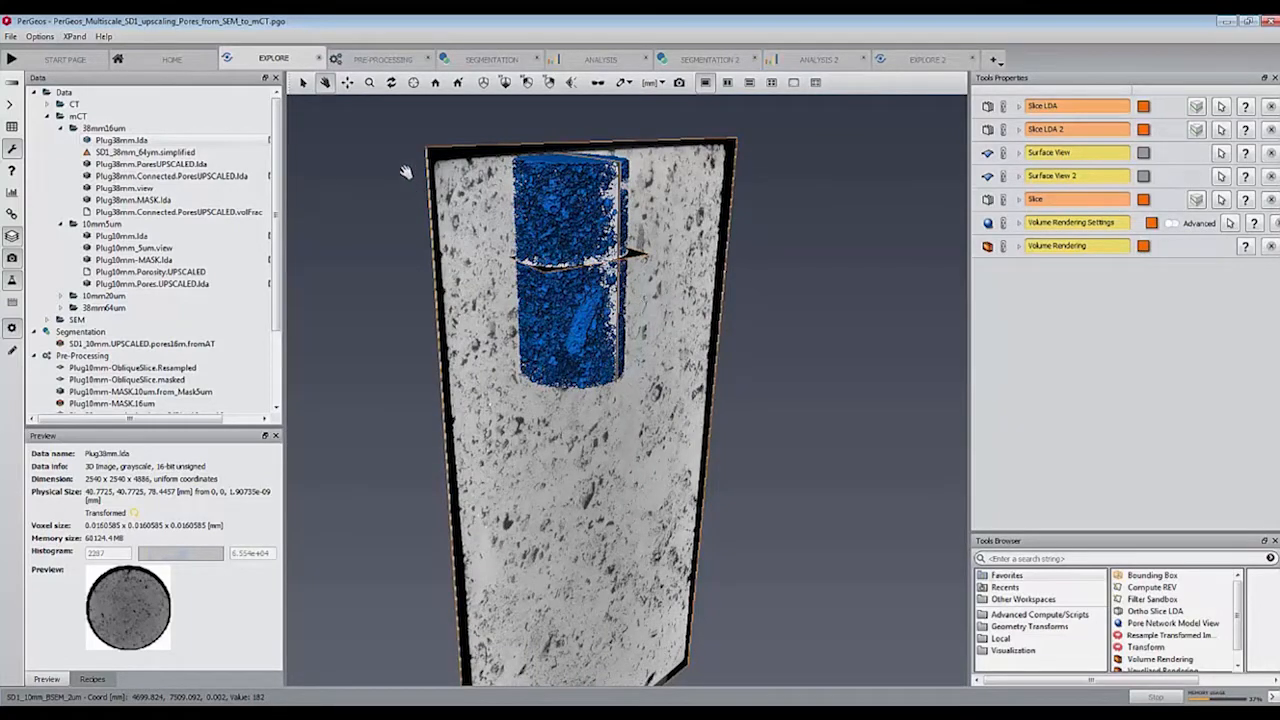
- Show the 2 µm SEM image beside the resampled oblique microCT slice
click(381, 58)
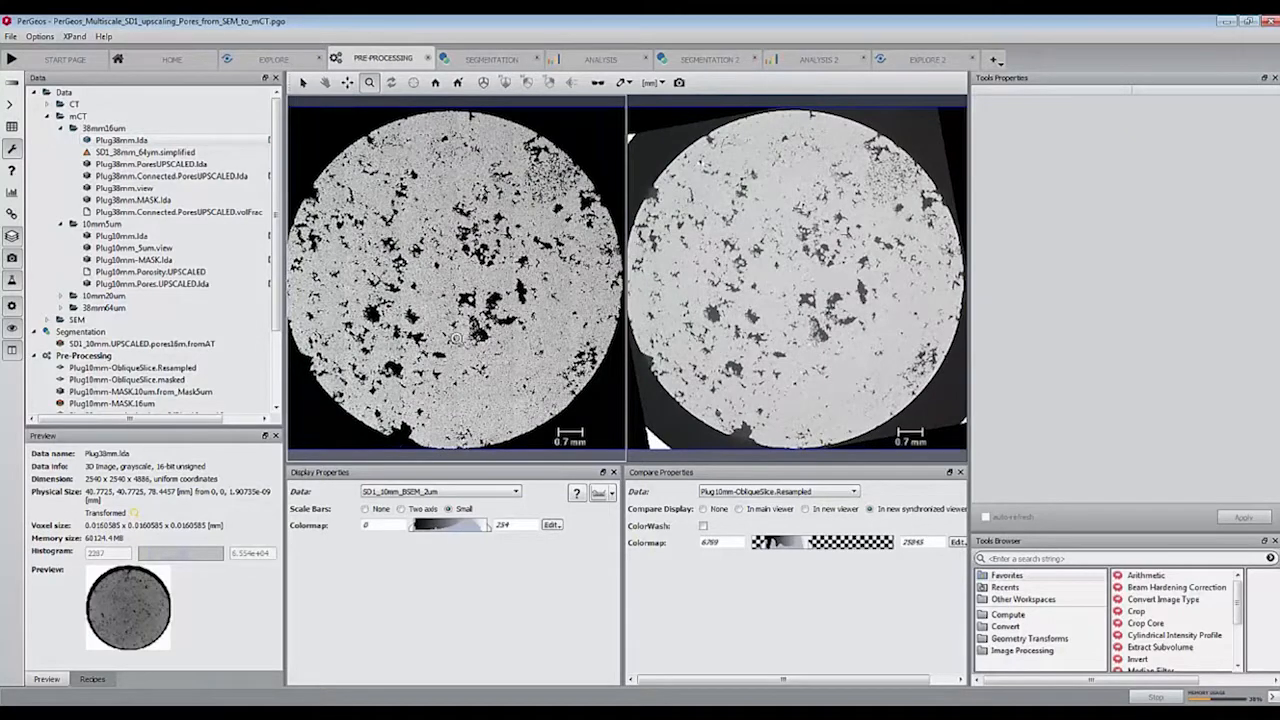
mouse_move(846, 324)
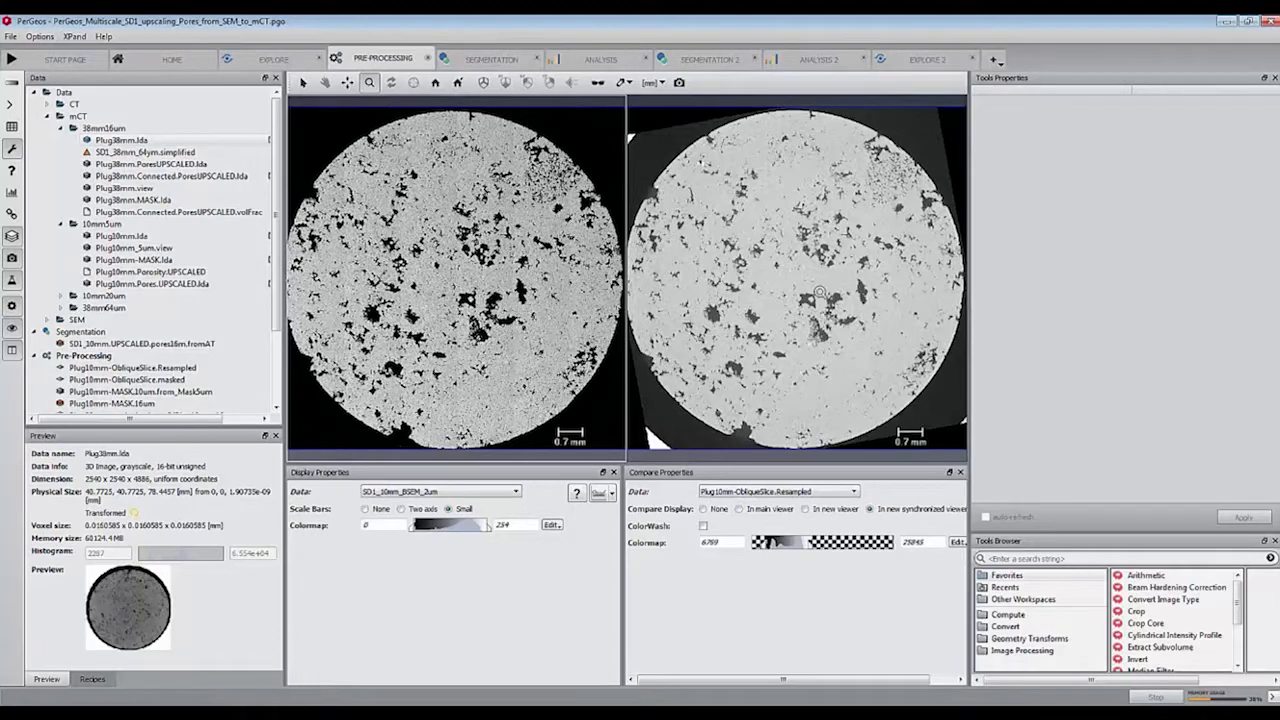
mouse_move(786, 321)
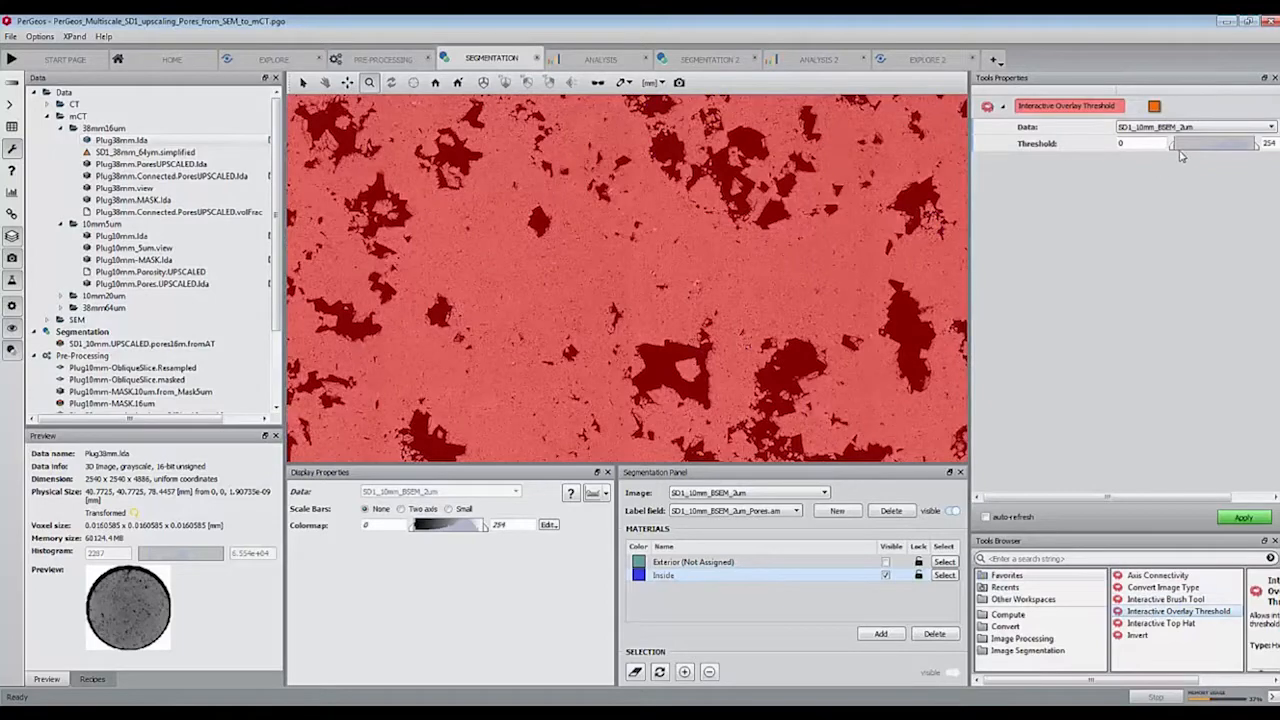
- Drag the Interactive Overlay Threshold slider to adjust the SEM pore threshold
drag(1170, 143, 1250, 143)
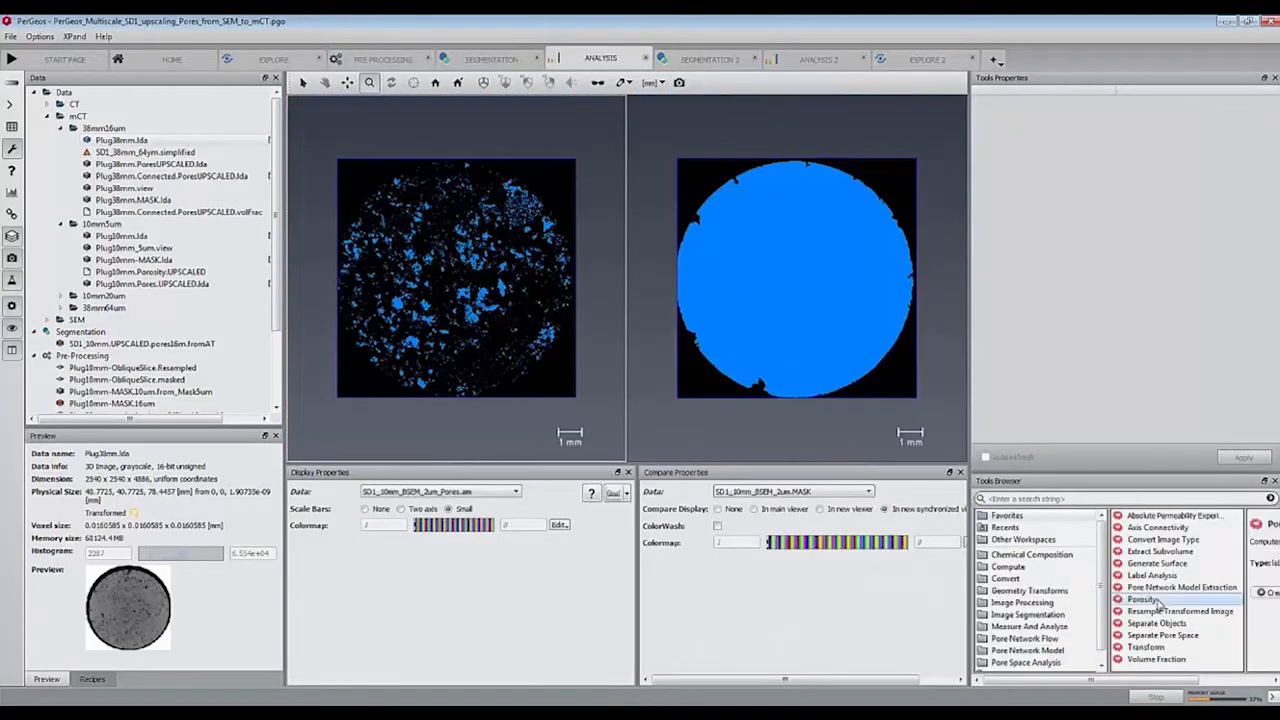
- Compute Porosity for the SEM Pores within MASK, giving volume fraction 0.103621
click(1140, 597)
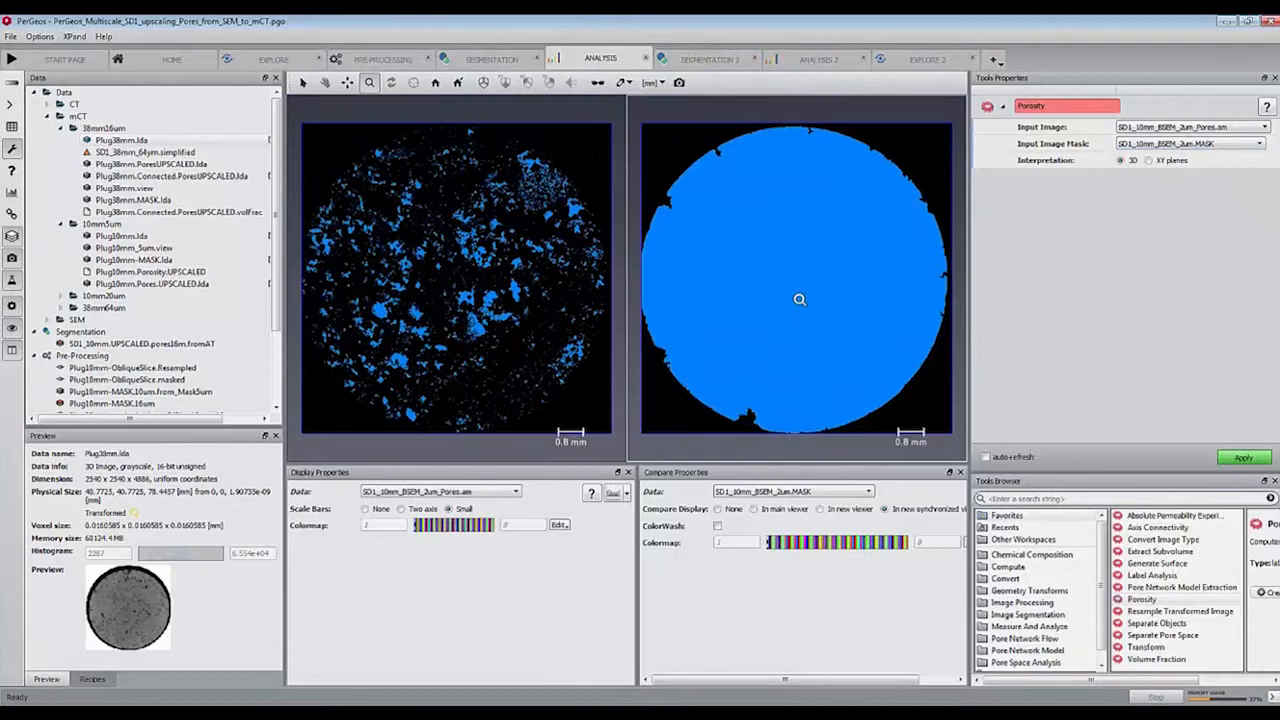
click(1246, 457)
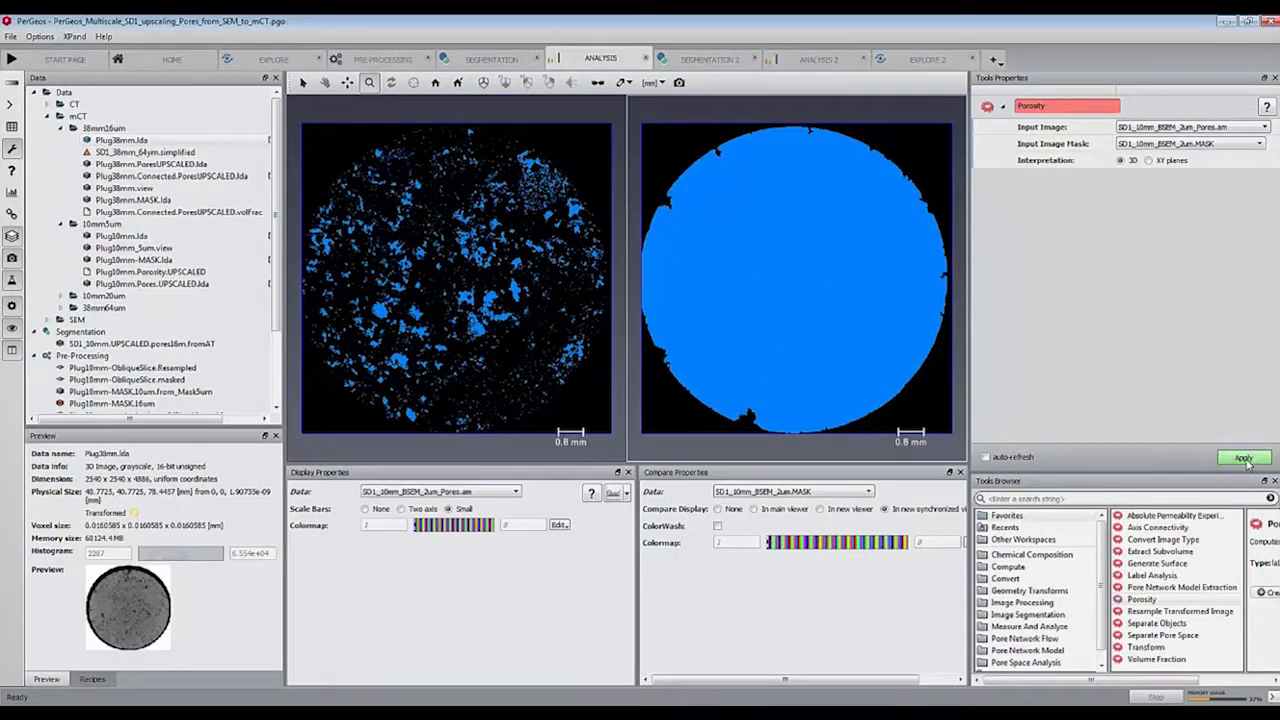
click(1244, 457)
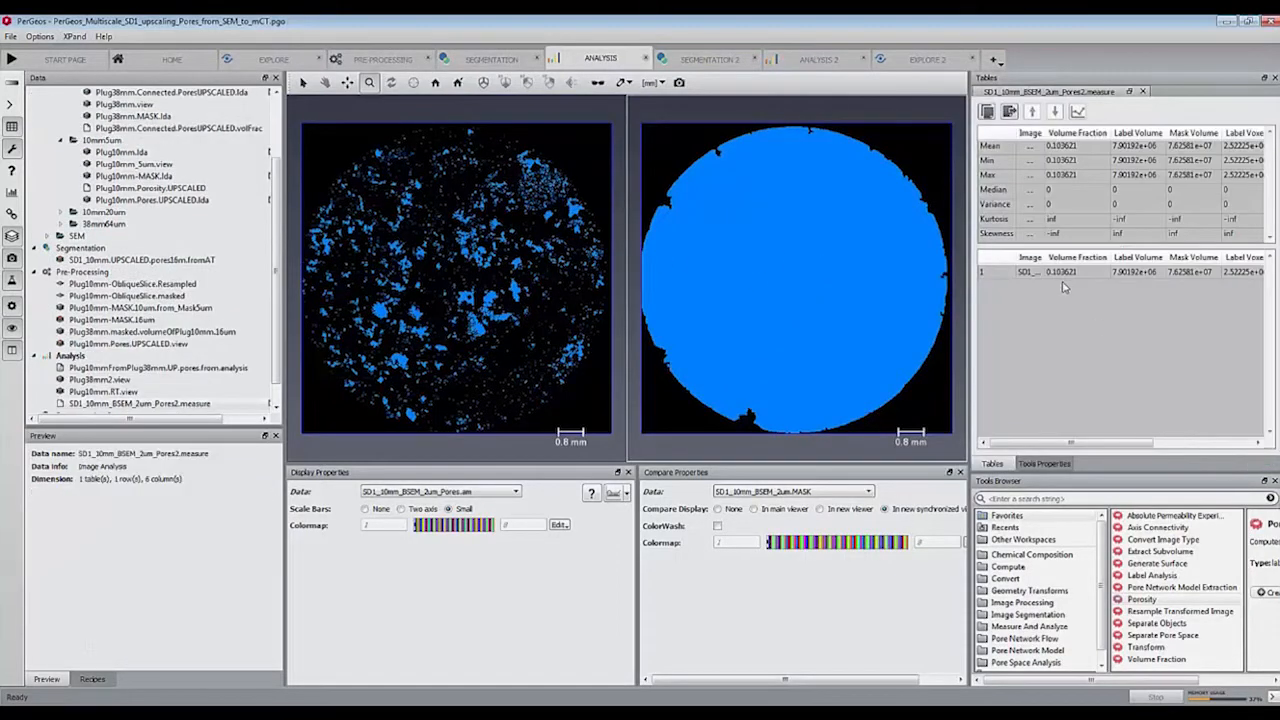
mouse_move(1057, 288)
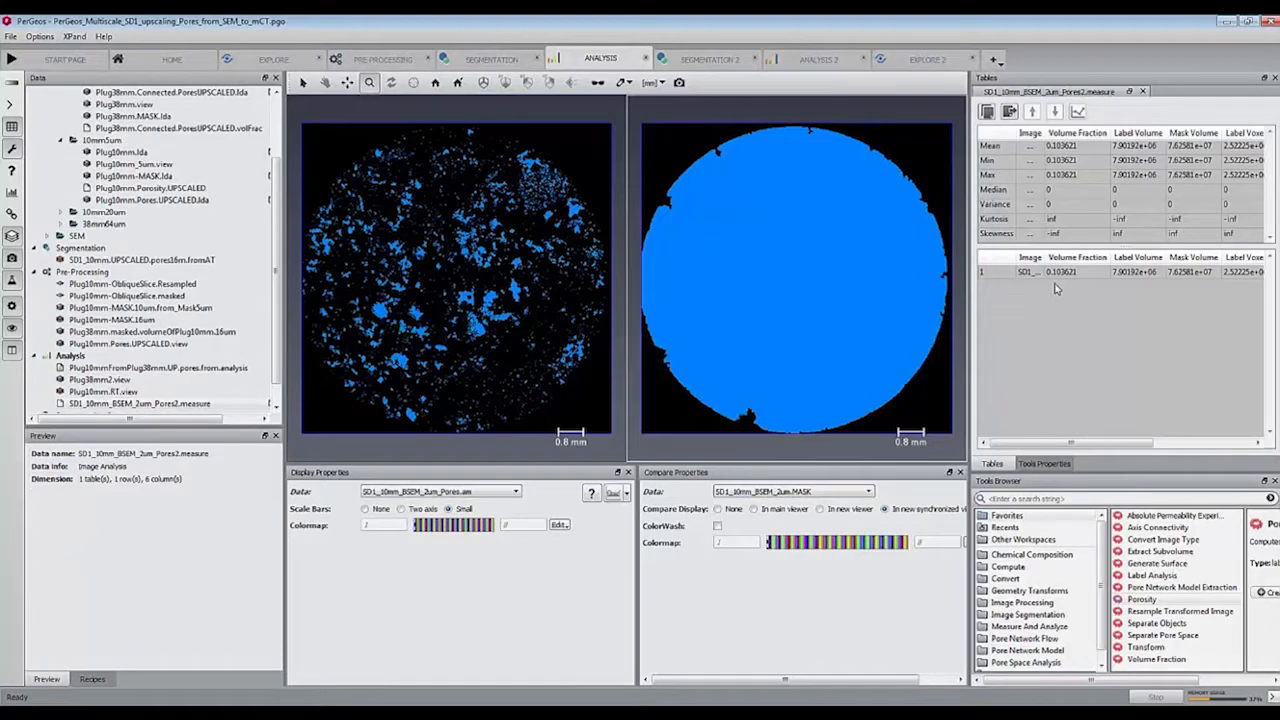
mouse_move(553, 138)
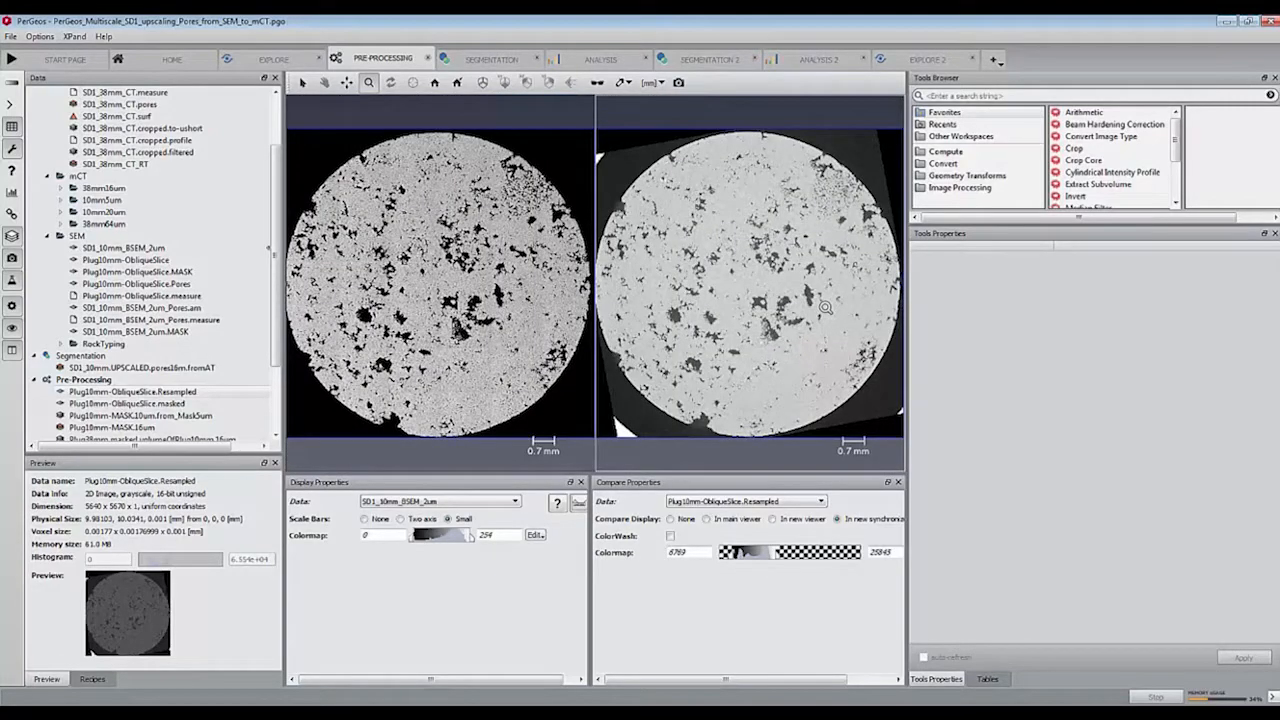
- Show Adaptive Thresholding on Plug10mm-ObliqueSlice with its MASK in Segmentation 2
click(710, 57)
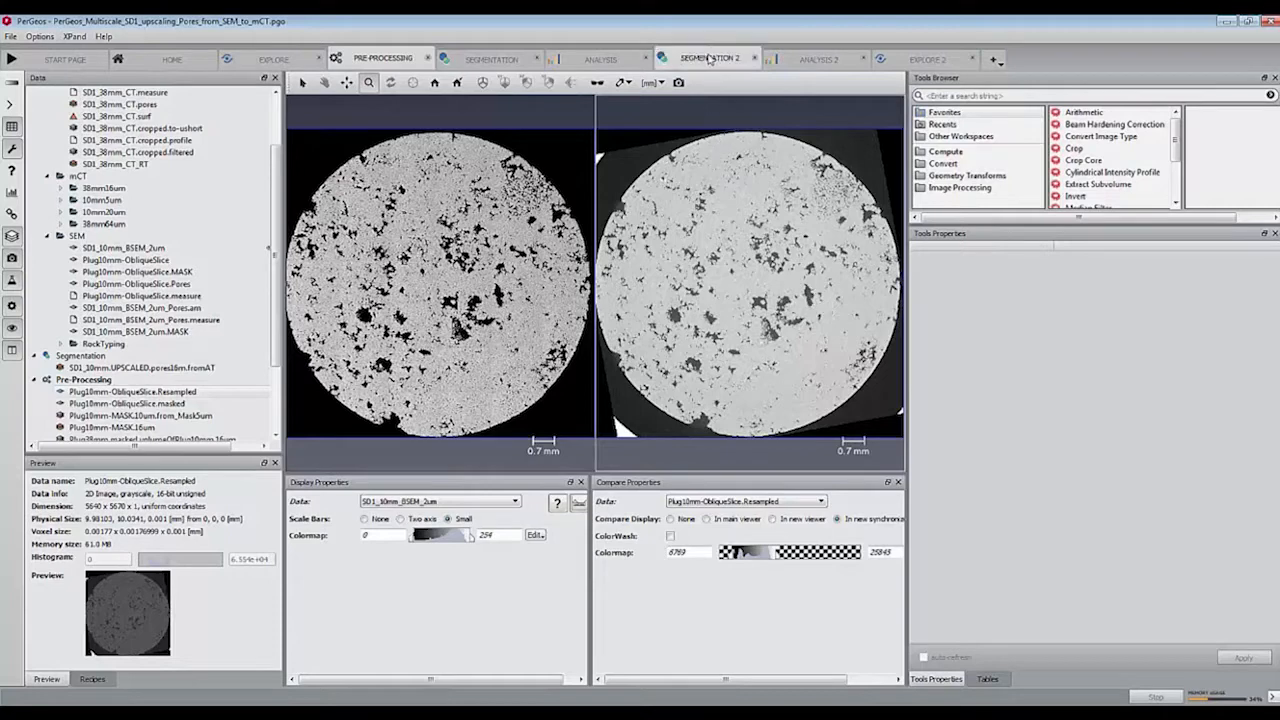
click(710, 58)
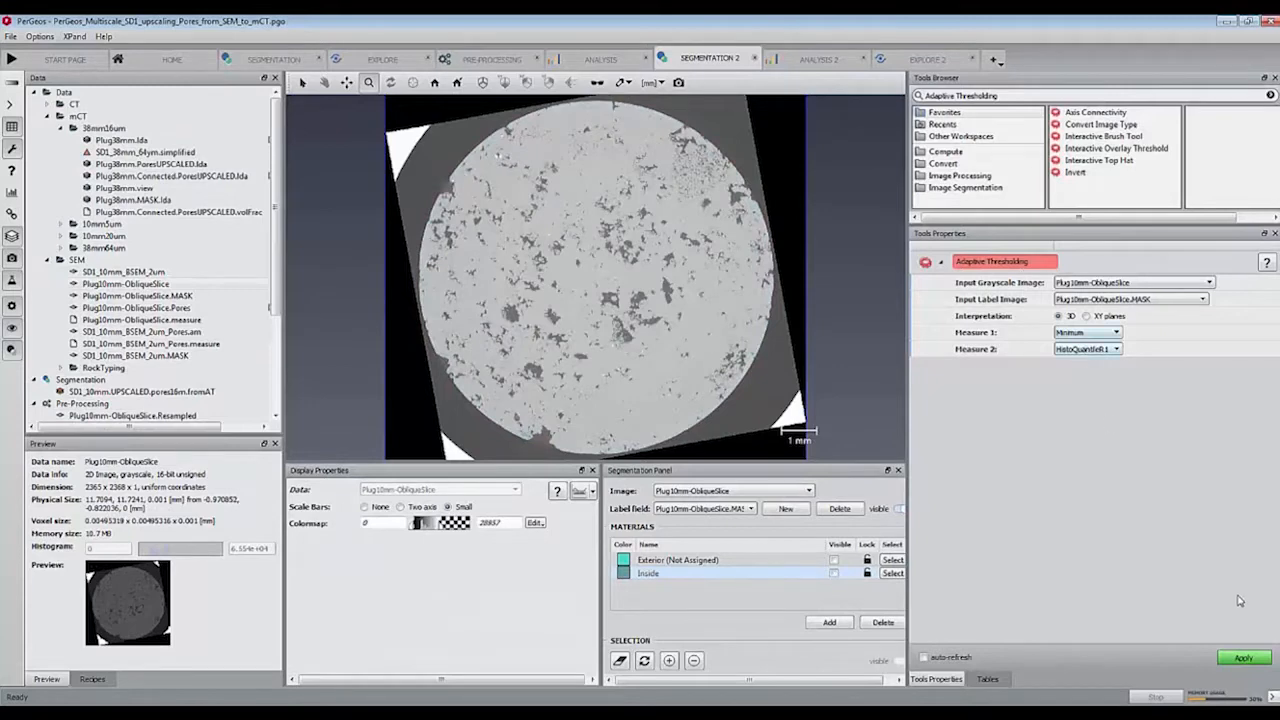
- Apply adaptive thresholding and save the result as Plug10mm-ObliqueSlice.pores
click(1246, 658)
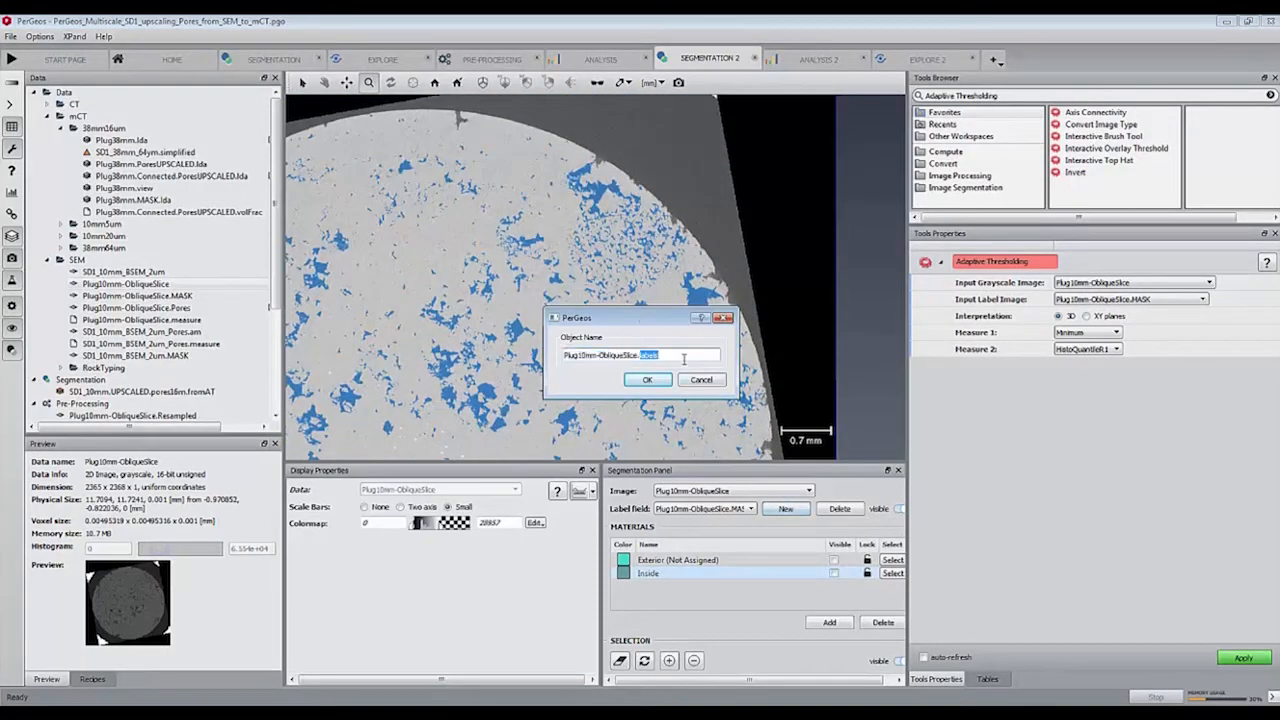
click(647, 379)
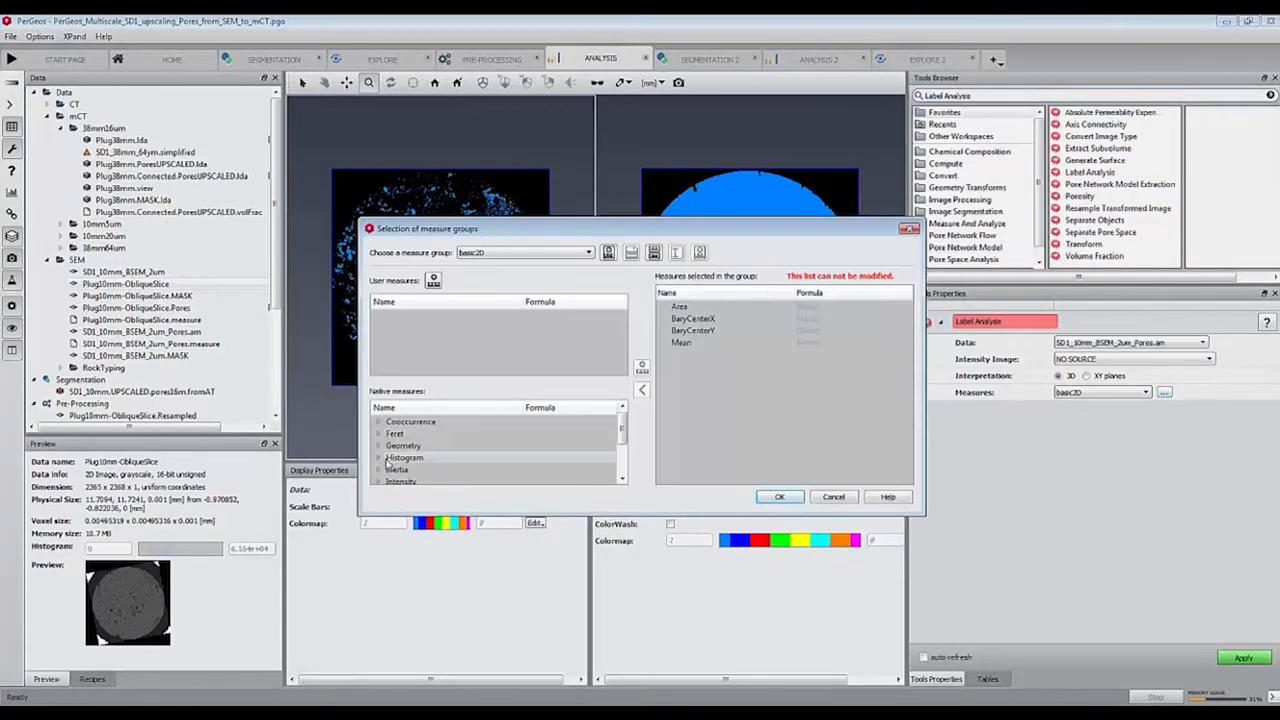
- Browse the Native Histogram quantile measures, then close the measure-group dialog
scroll(down, 3)
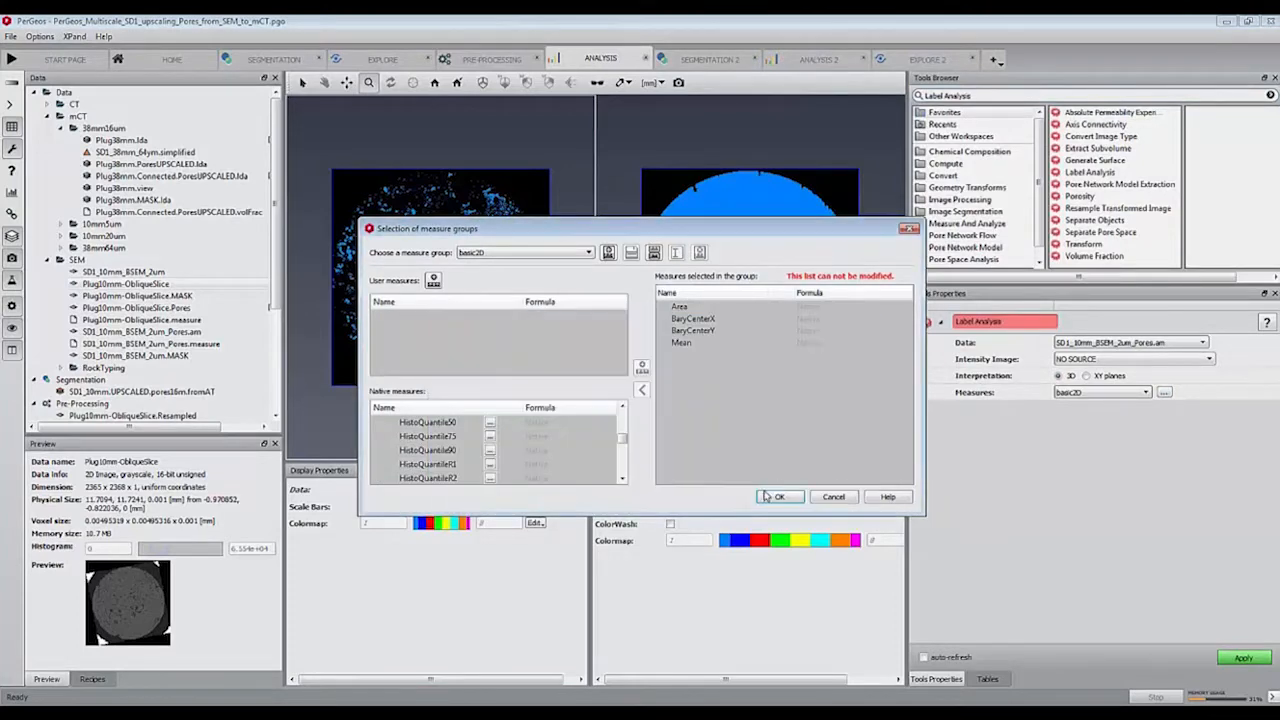
click(779, 496)
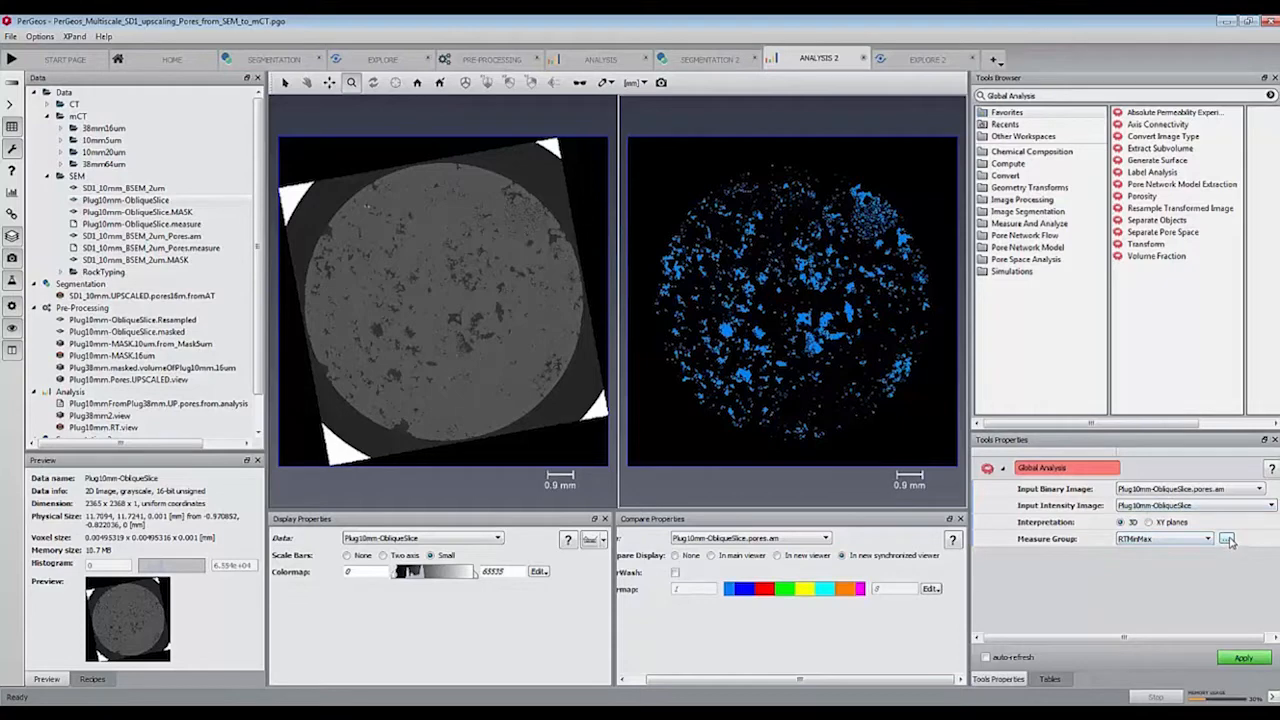
- Run Global Analysis with RTMinMax on the pores: min 8885, max 19306, mean 15166.4
click(1225, 538)
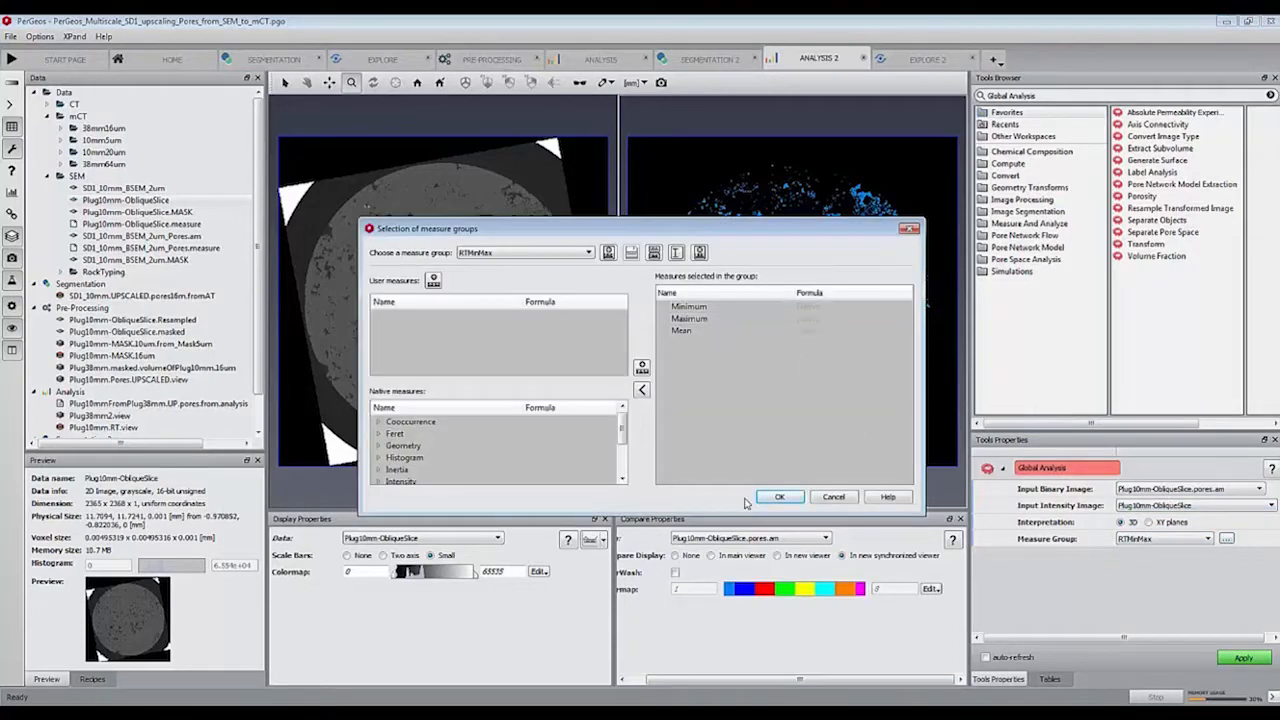
click(779, 496)
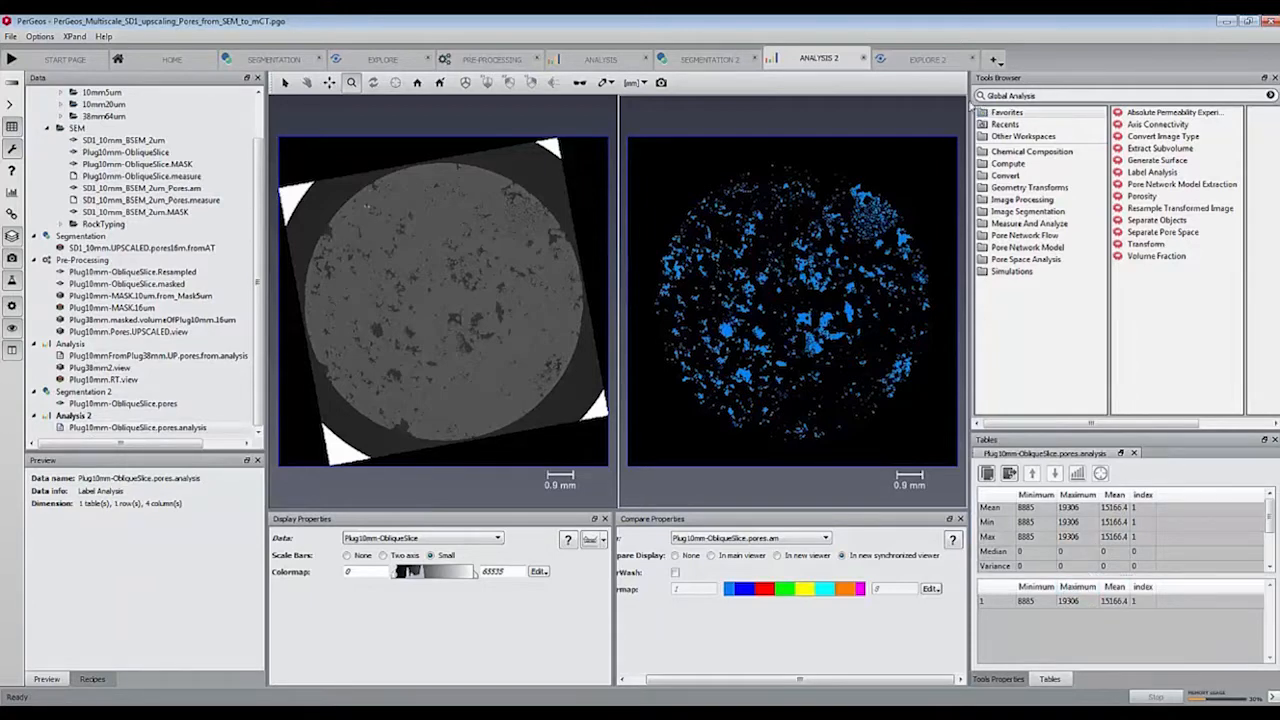
click(925, 59)
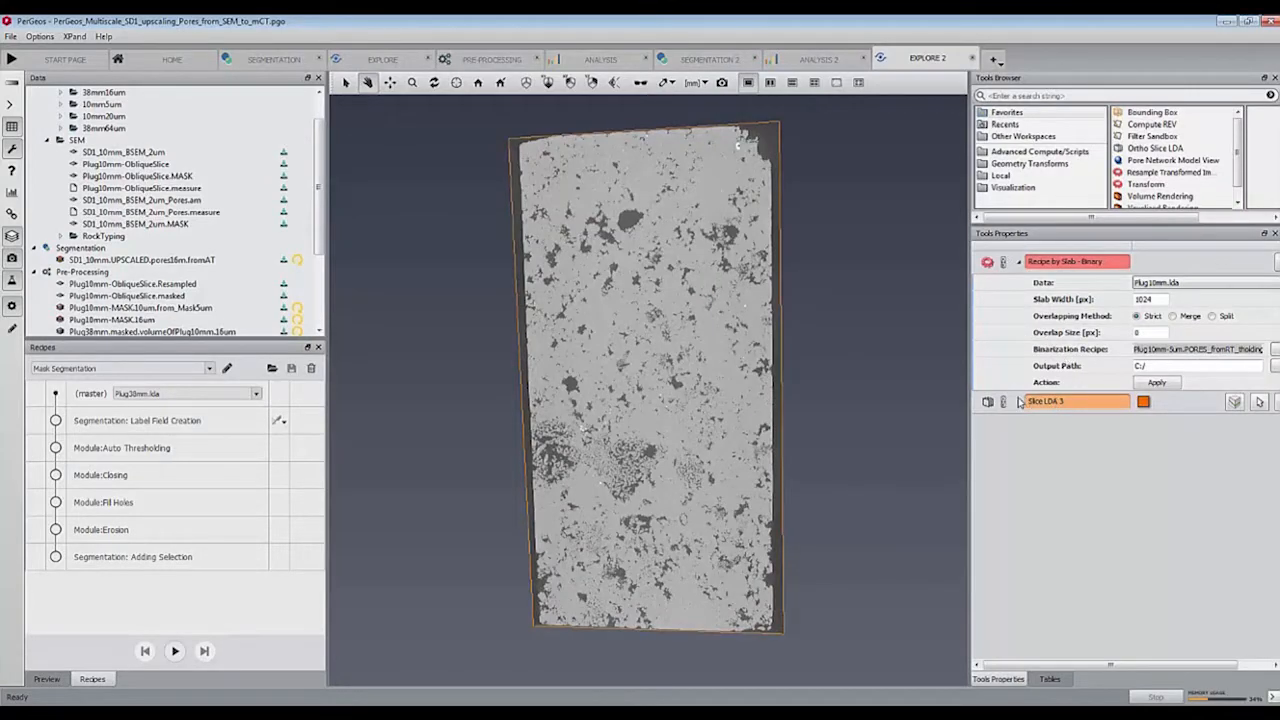
mouse_move(670, 425)
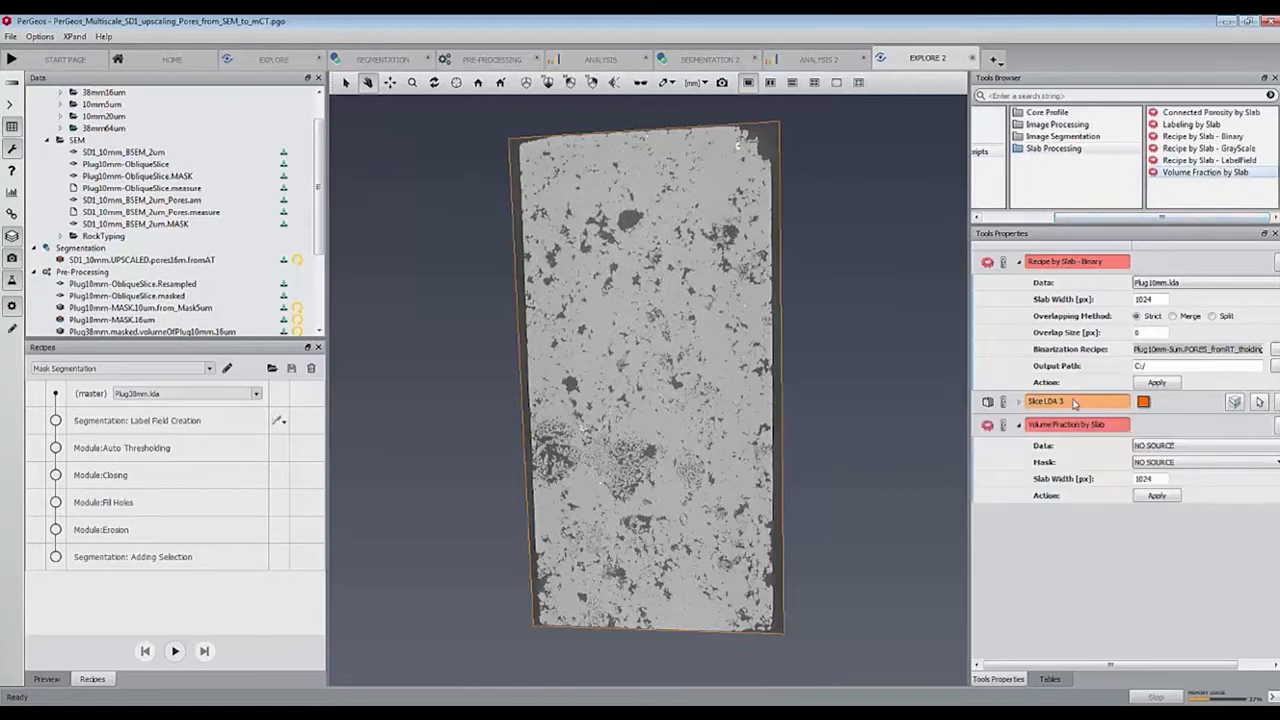
- Set Volume Fraction by Slab data to Plug10mm.lda and mask to Plug10mm-MASK.lda
click(1190, 445)
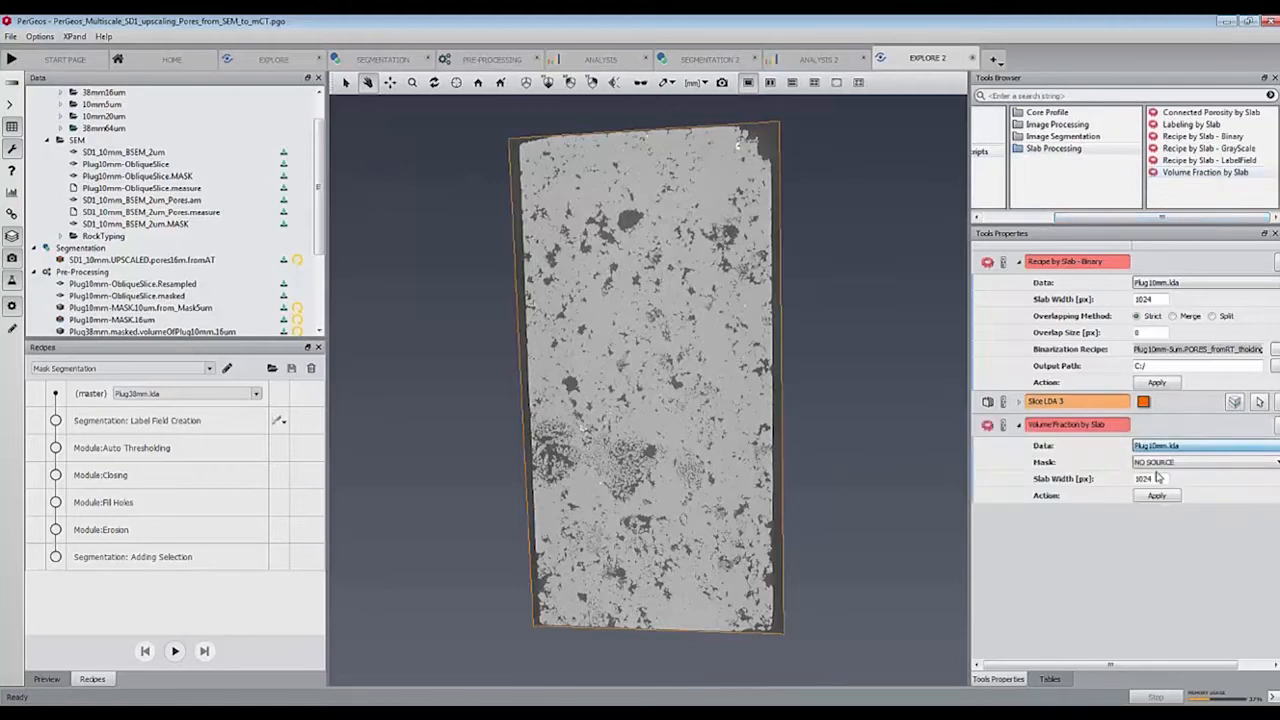
click(1200, 462)
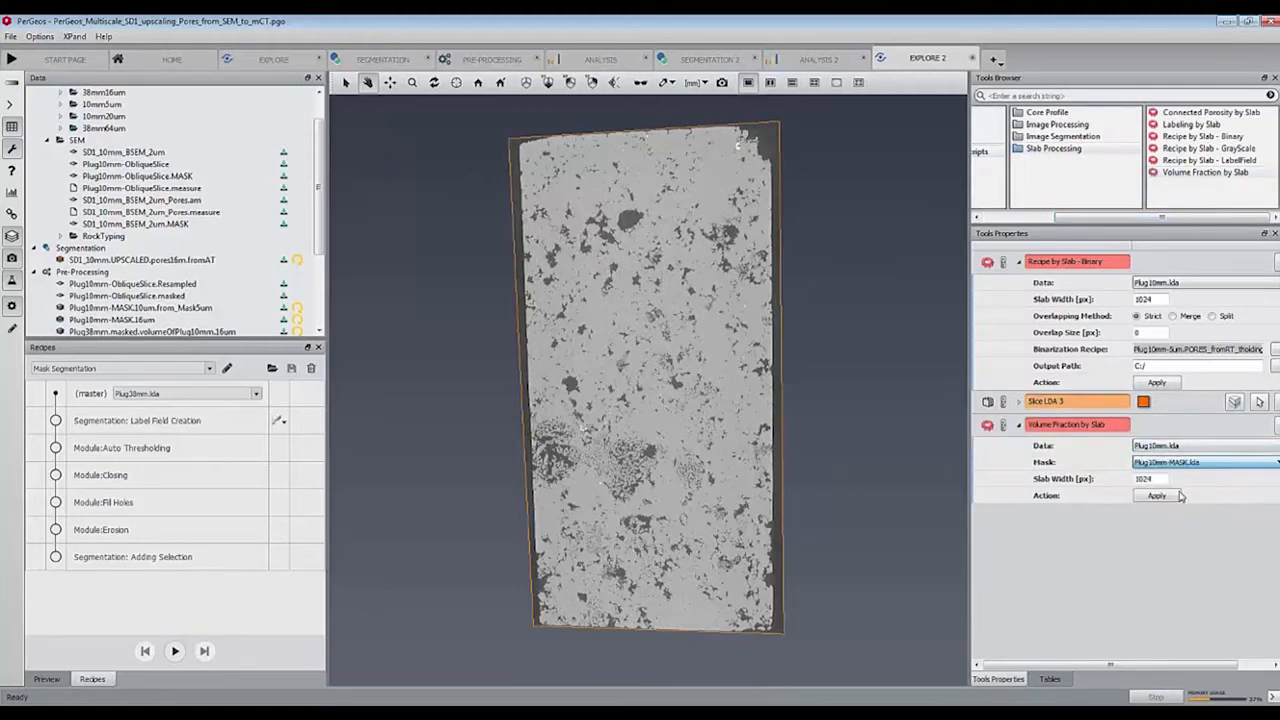